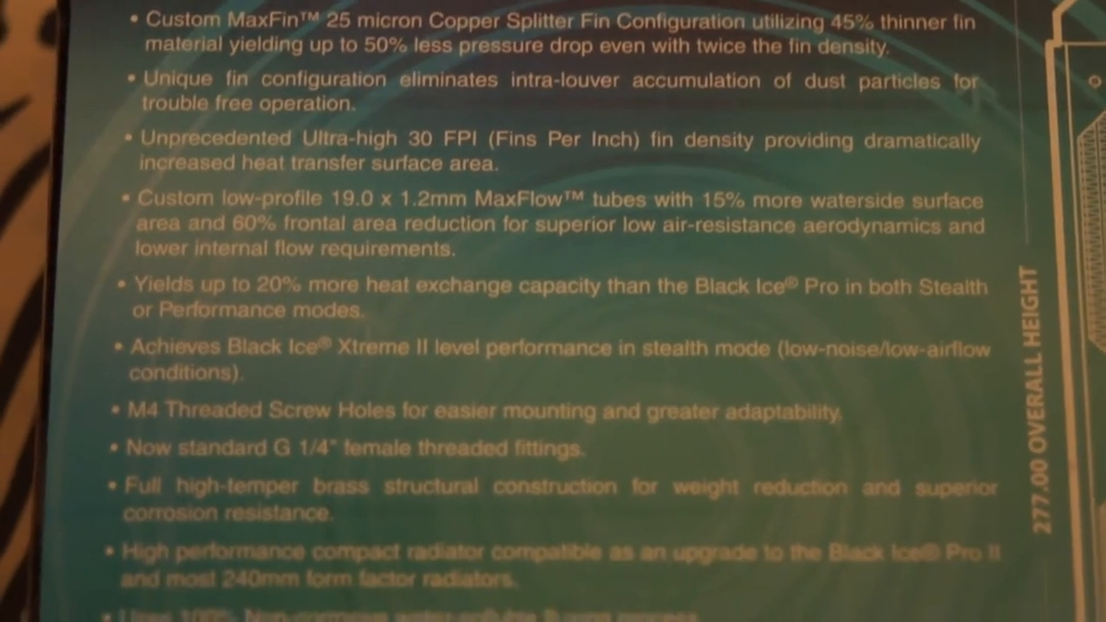
pyautogui.scroll(-3)
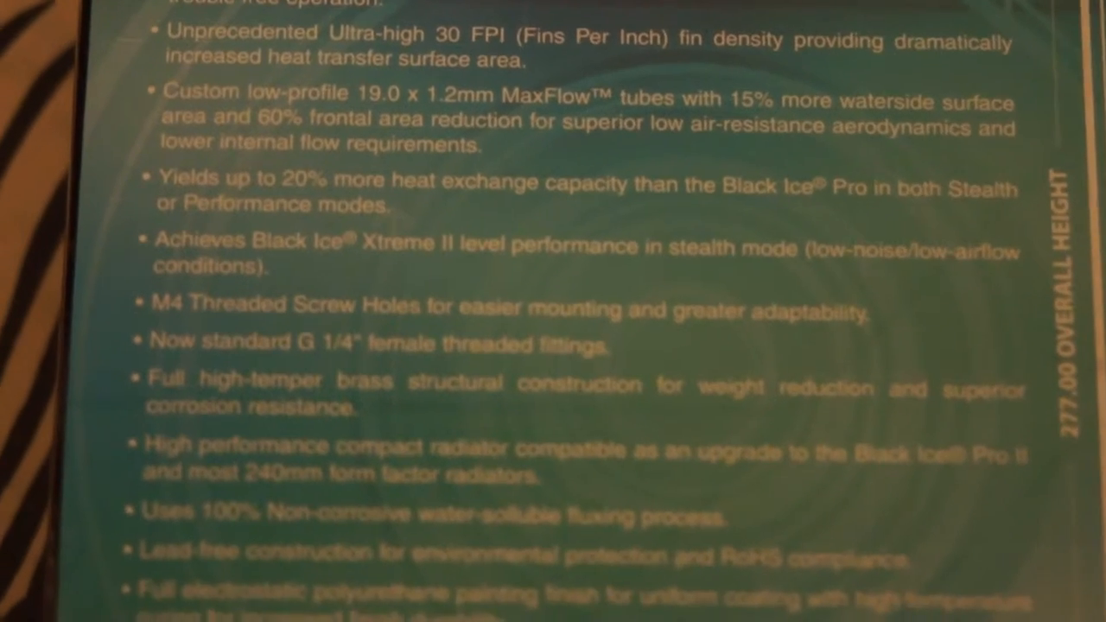